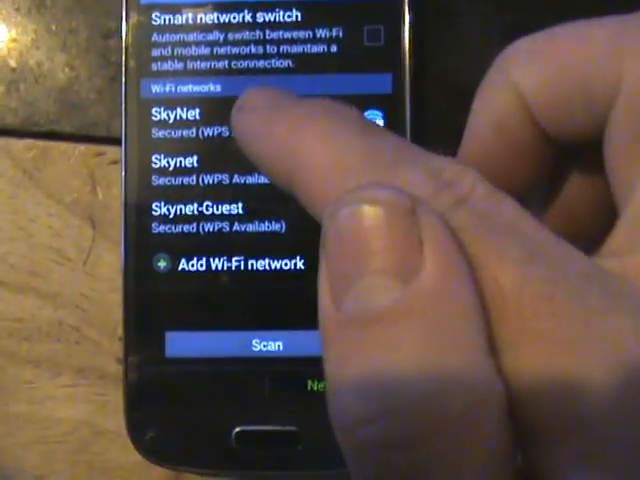
Select the SkyNet network on the Wi-Fi screen and enter its password
left_click(186, 115)
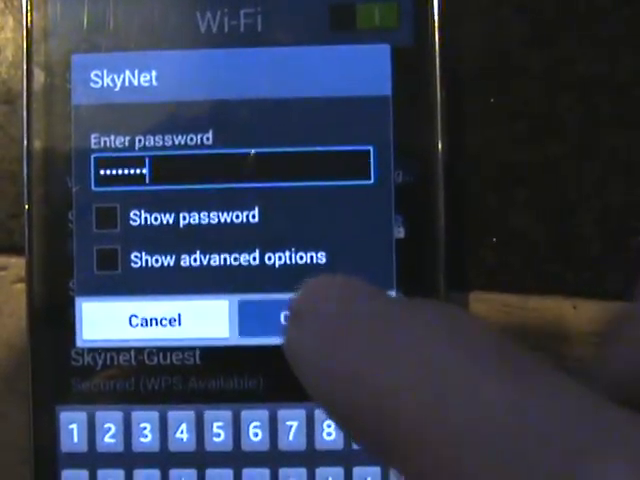
Connect to SkyNet, then agree to the software licence terms and continue
left_click(300, 320)
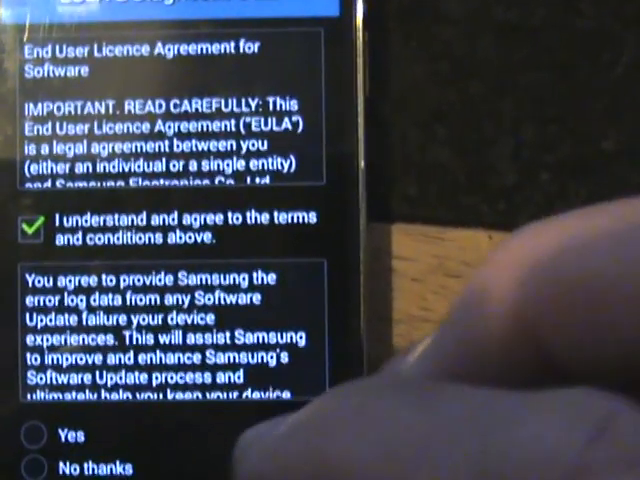
left_click(38, 428)
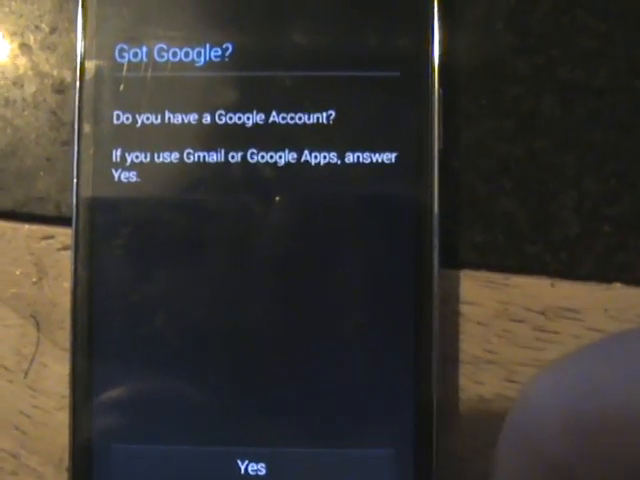
Answer the Got Google? prompt and keep both location options enabled
left_click(254, 467)
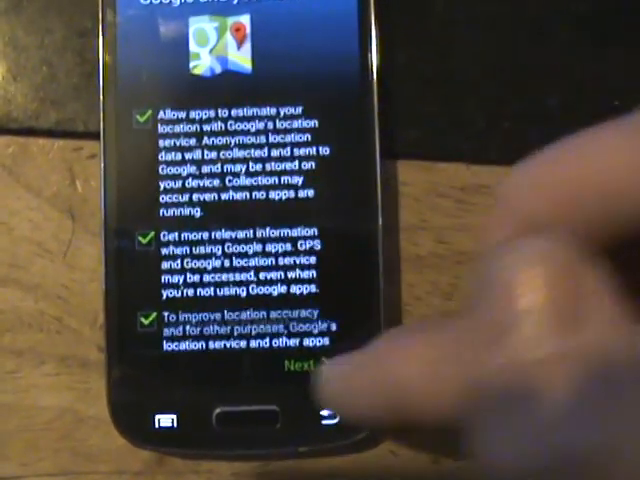
left_click(308, 371)
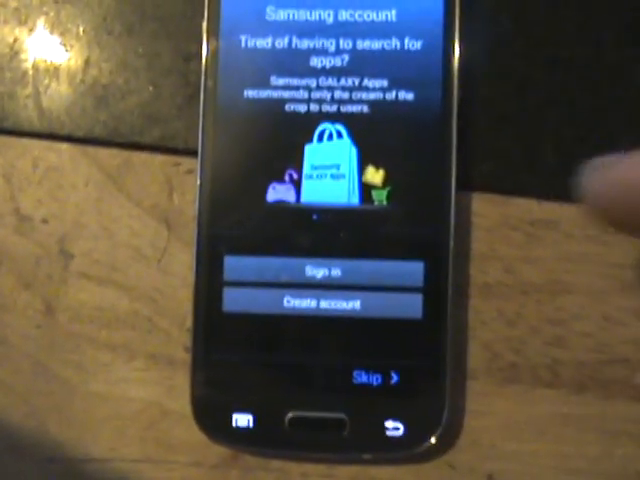
Skip the Samsung account sign-in and confirm the skip
left_click(371, 376)
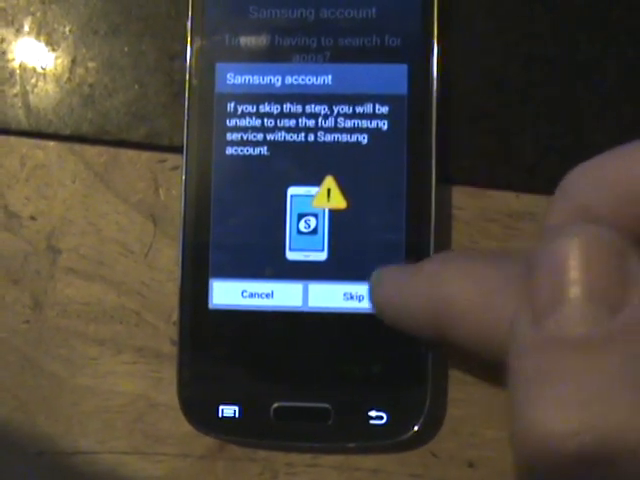
left_click(352, 295)
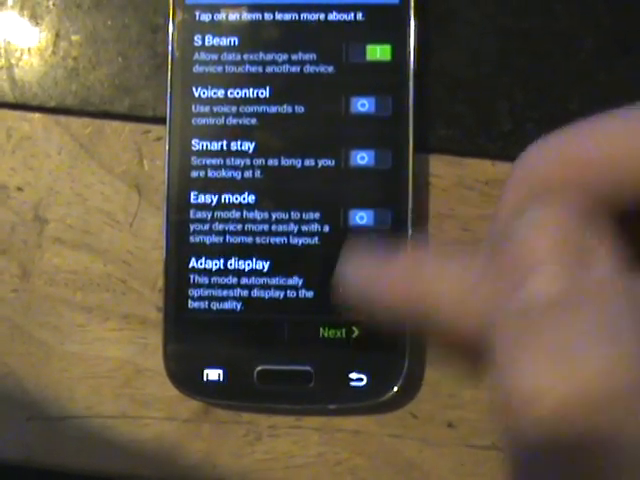
Accept the features list with S Beam on, keep the name GT-I9195, and finish setup
left_click(332, 331)
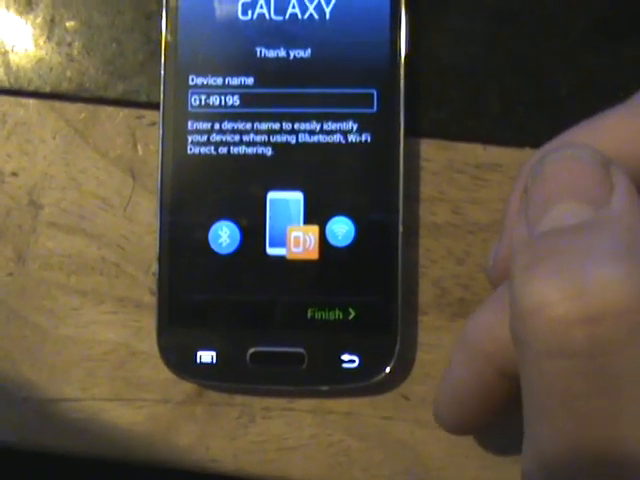
left_click(325, 316)
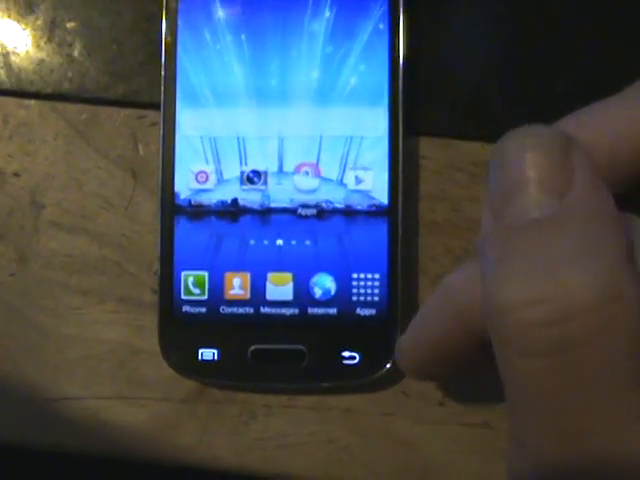